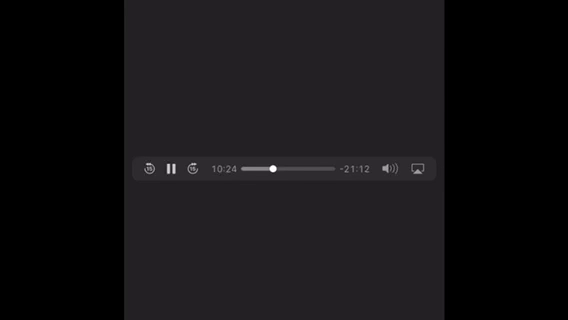
# Move the playhead from about 10:24 to 16:31 of the roughly 31-minute recording
pyautogui.moveTo(272, 168); pyautogui.dragTo(287, 168)
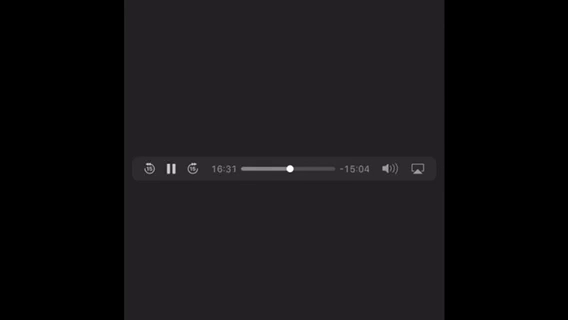